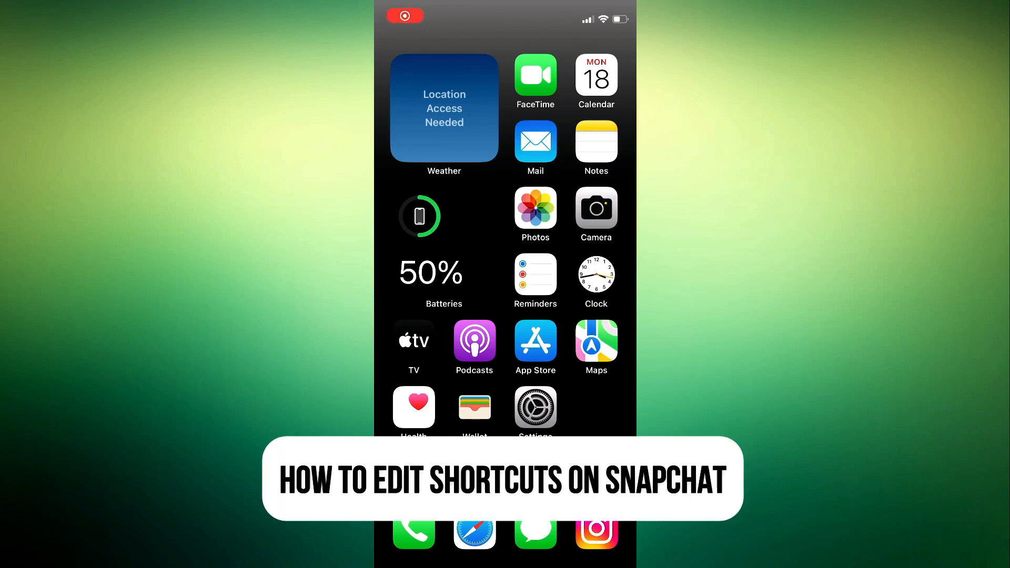
Swipe across the home screen pages to reach the App Store's Snapchat search results
scroll(left, 3)
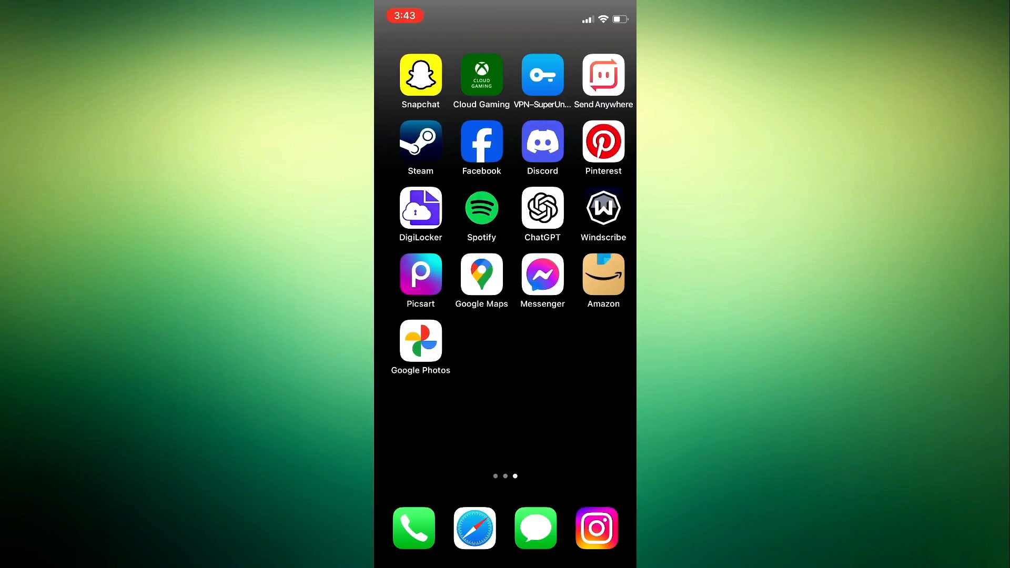
scroll(left, 3)
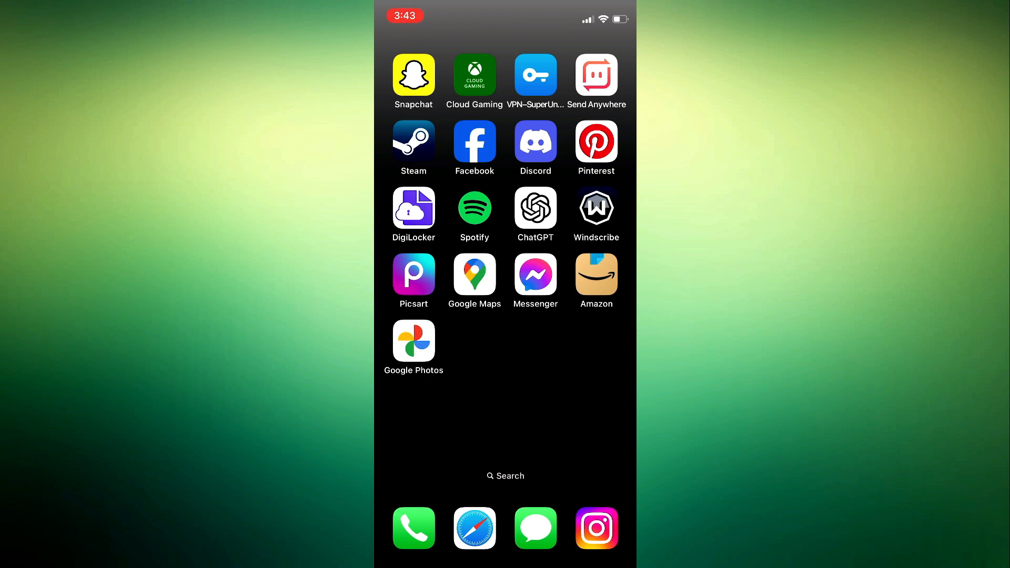
scroll(left, 3)
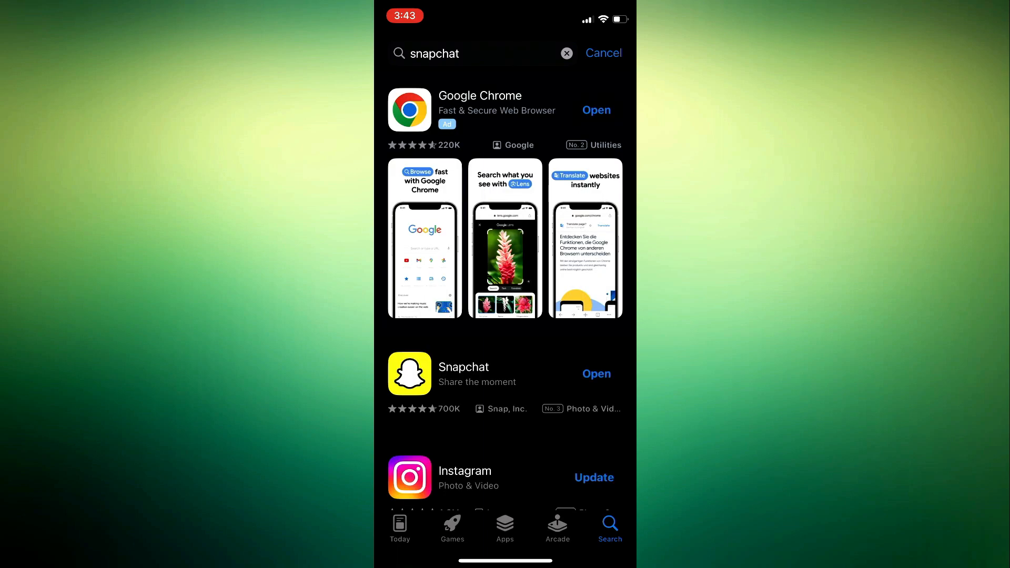
Open Snapchat's App Store page and launch the app
click(463, 374)
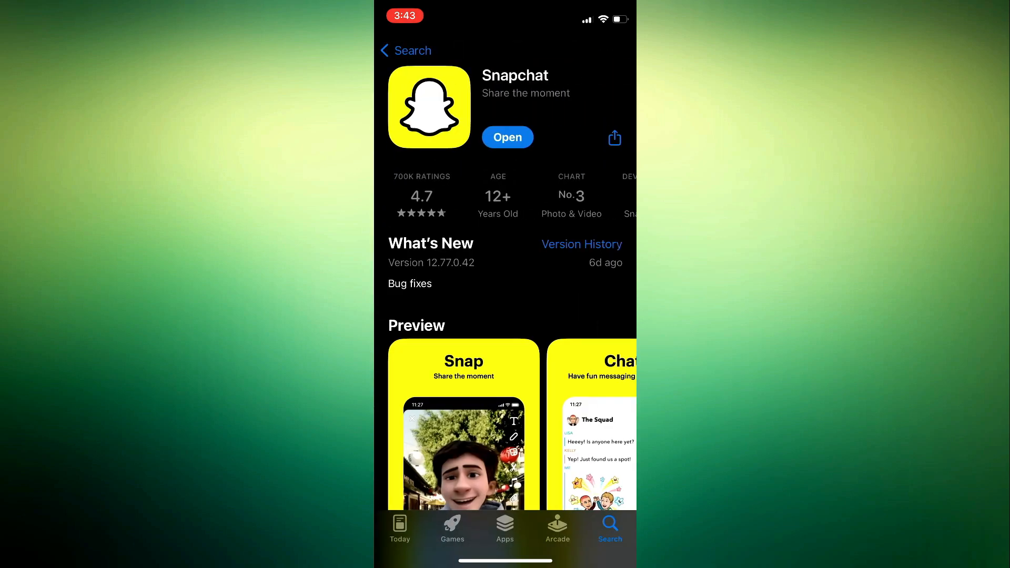
click(507, 137)
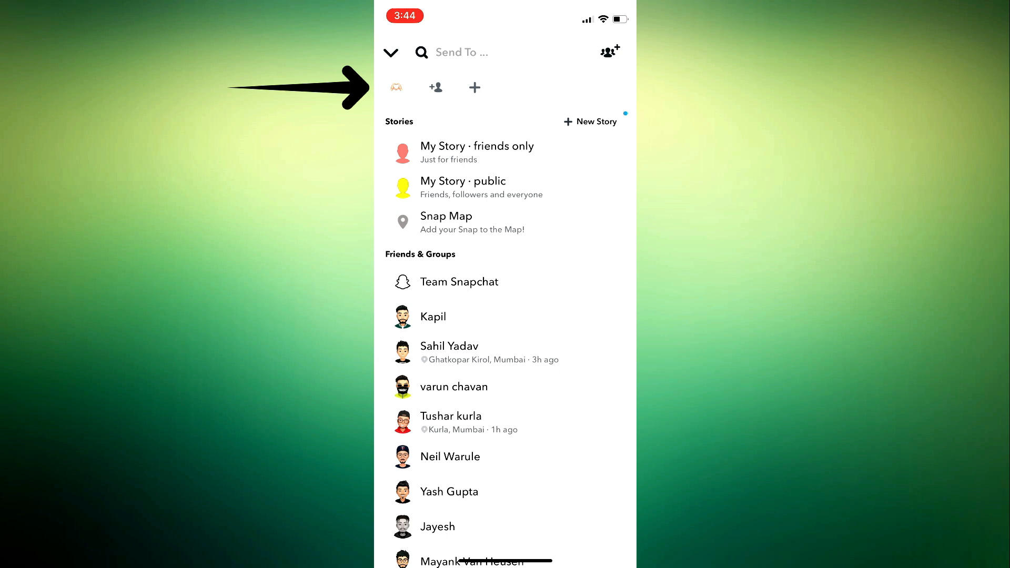
click(397, 87)
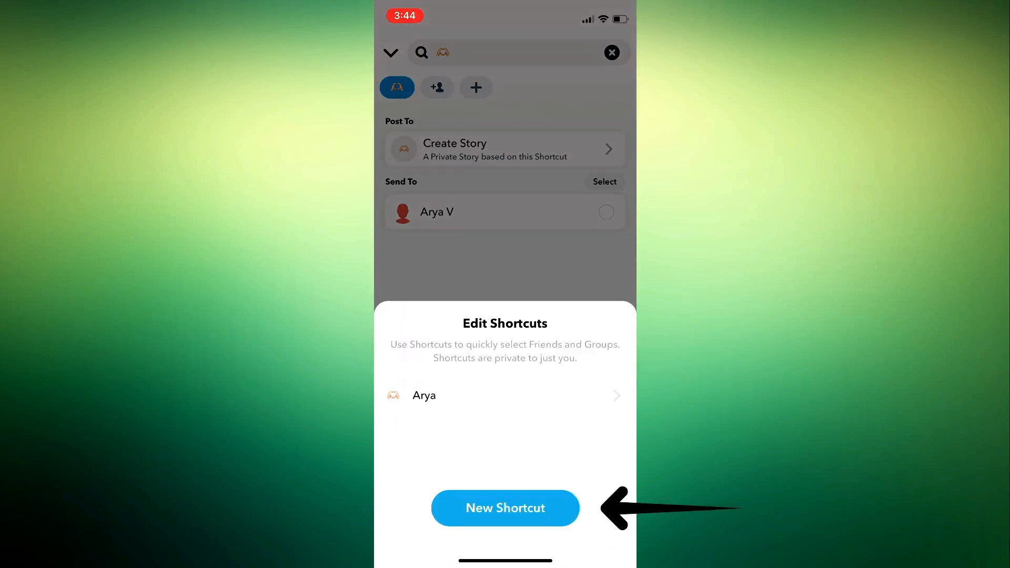
click(505, 507)
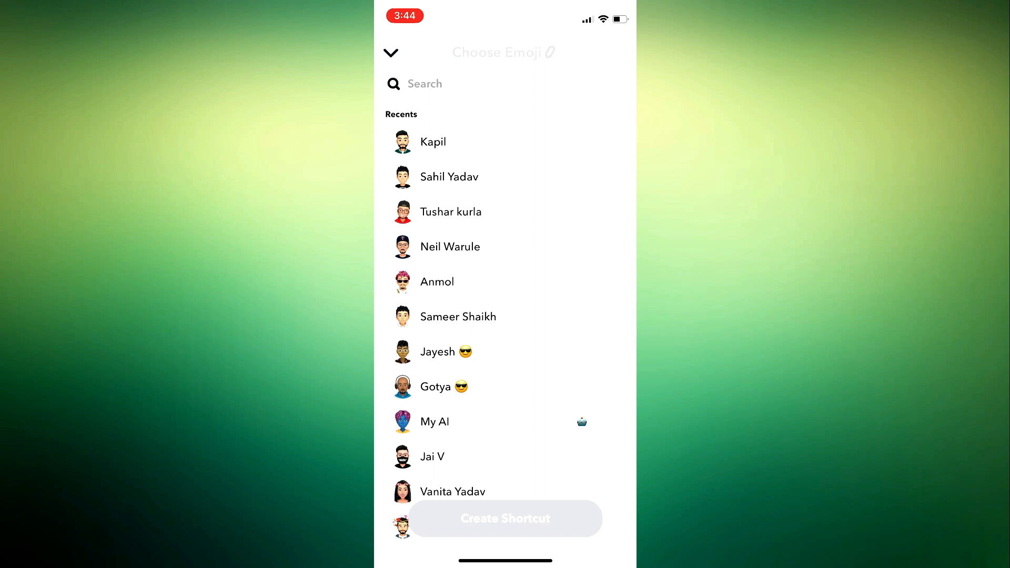
click(433, 456)
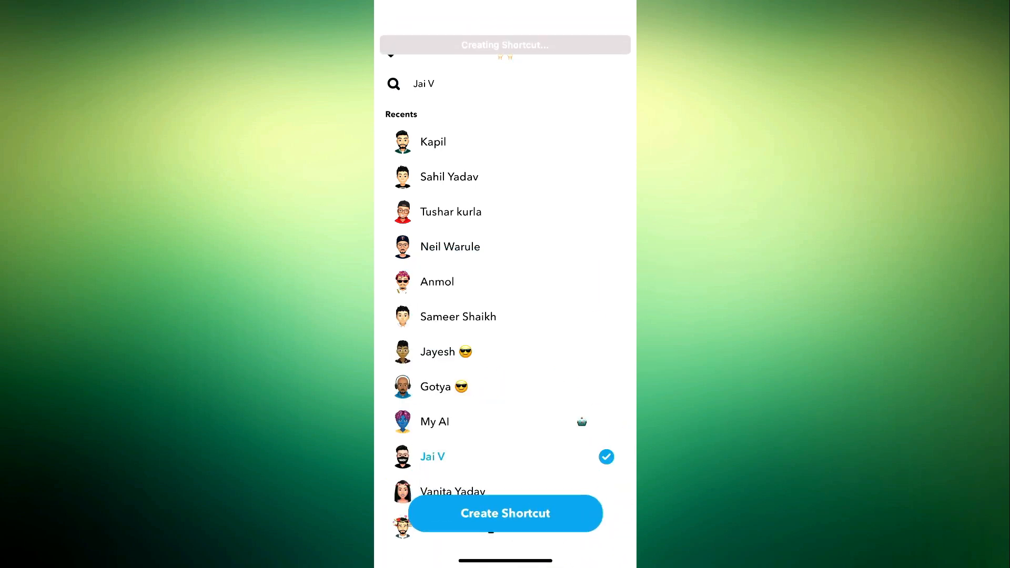
click(505, 513)
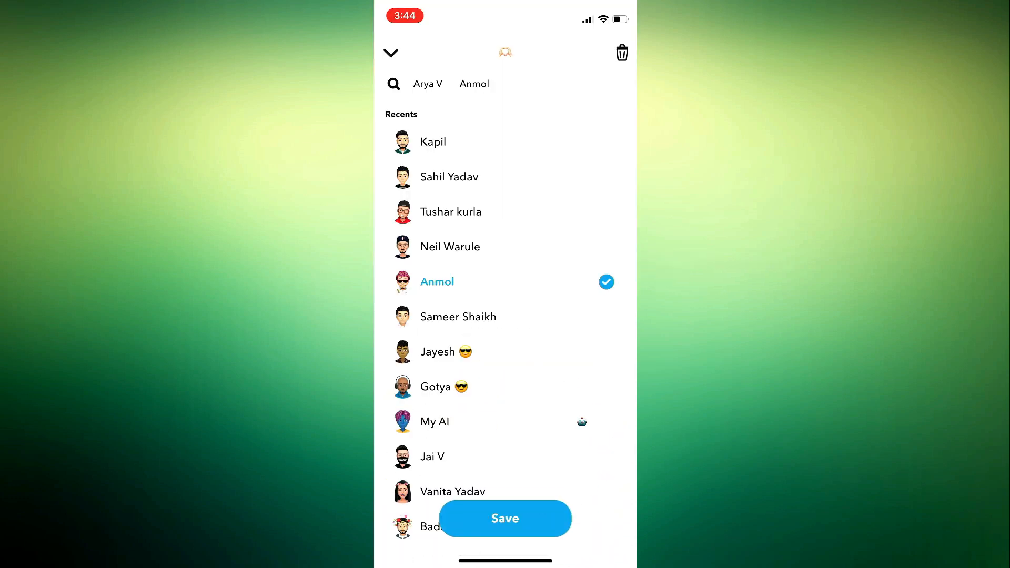
click(458, 316)
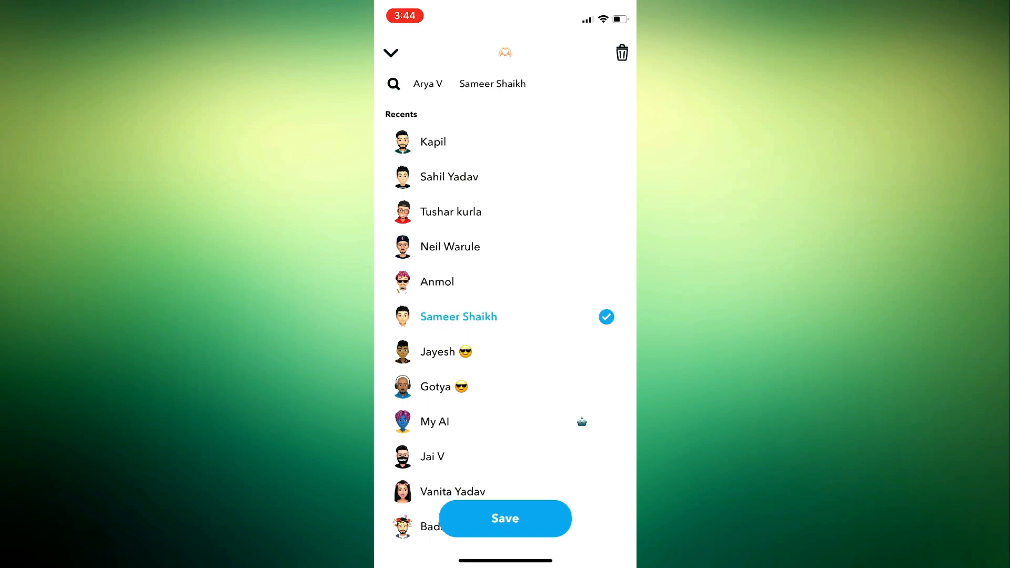
click(458, 316)
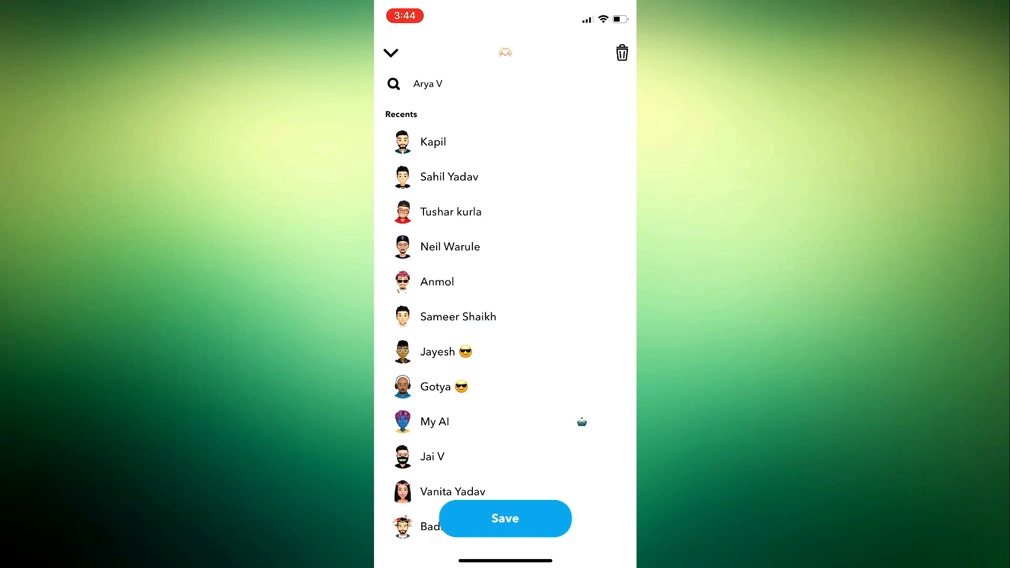
click(504, 53)
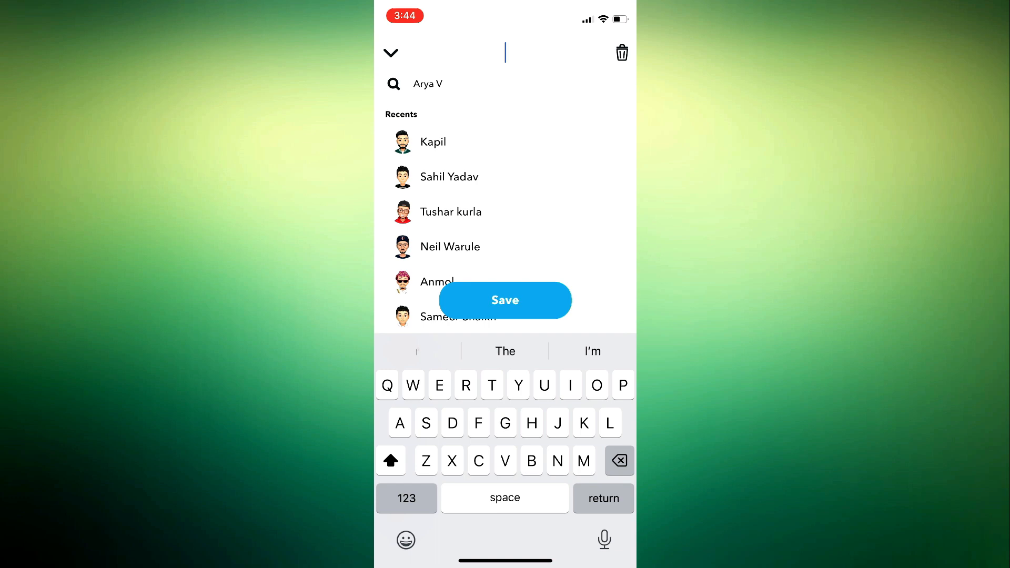
click(405, 540)
text(👈🏻)
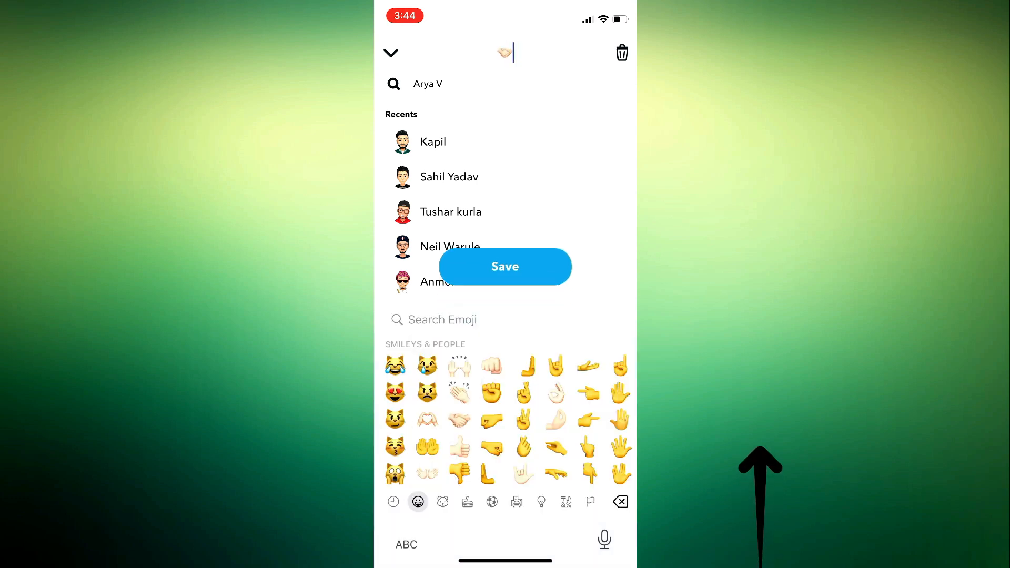
click(505, 267)
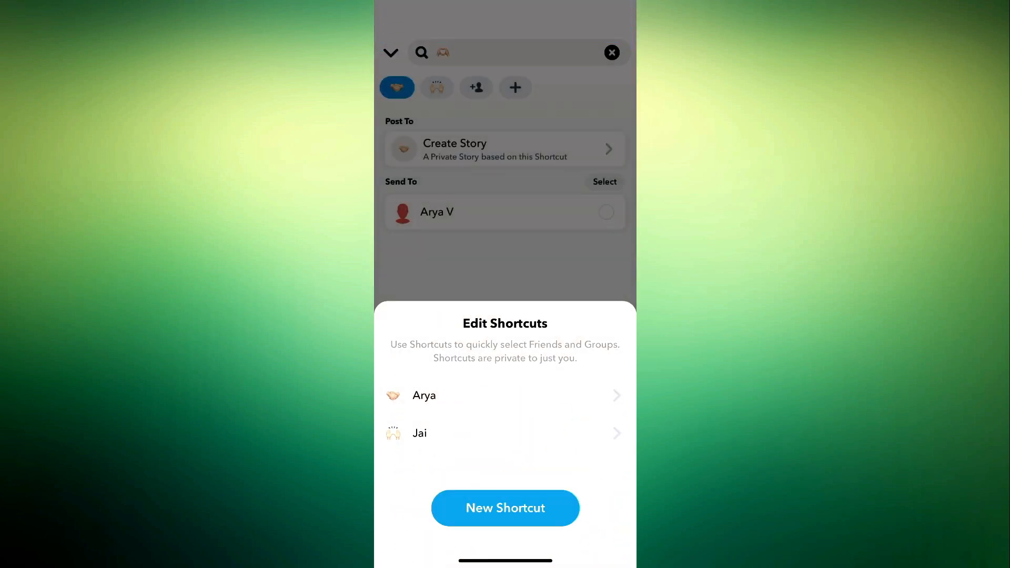
Close Edit Shortcuts and Send To, abandon the snap, and swipe to Snapchat's home page
click(505, 277)
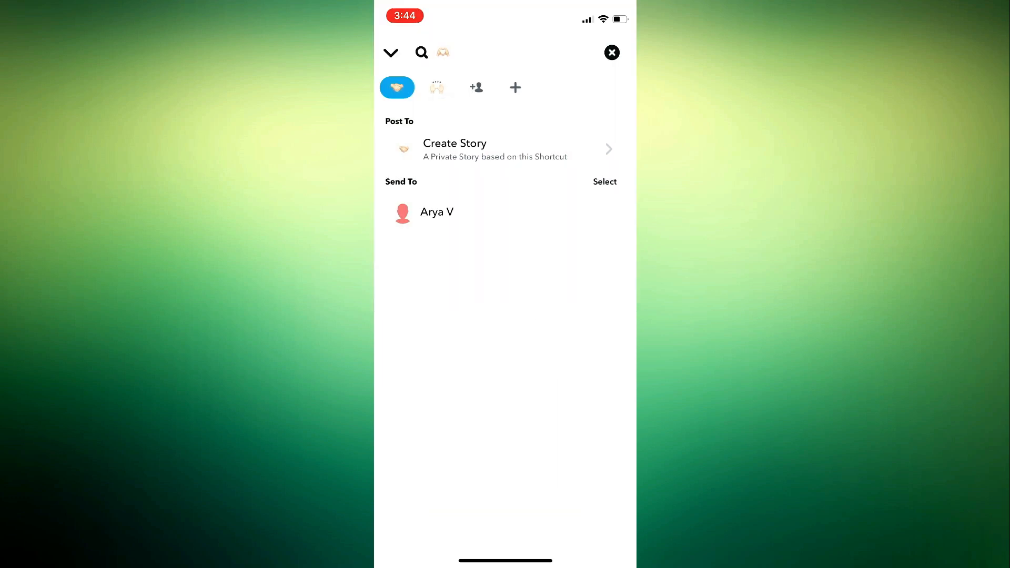
click(611, 53)
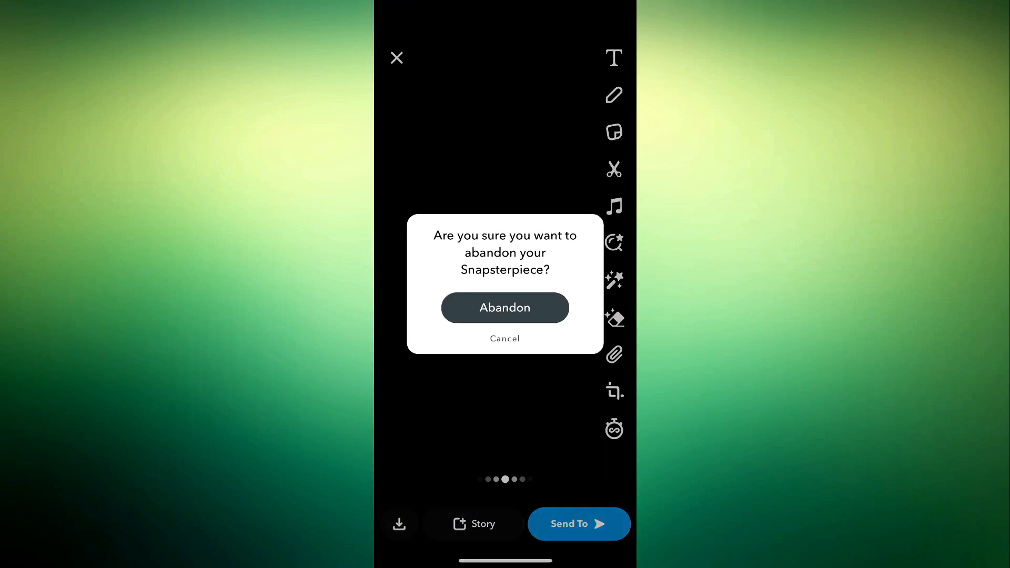
click(504, 308)
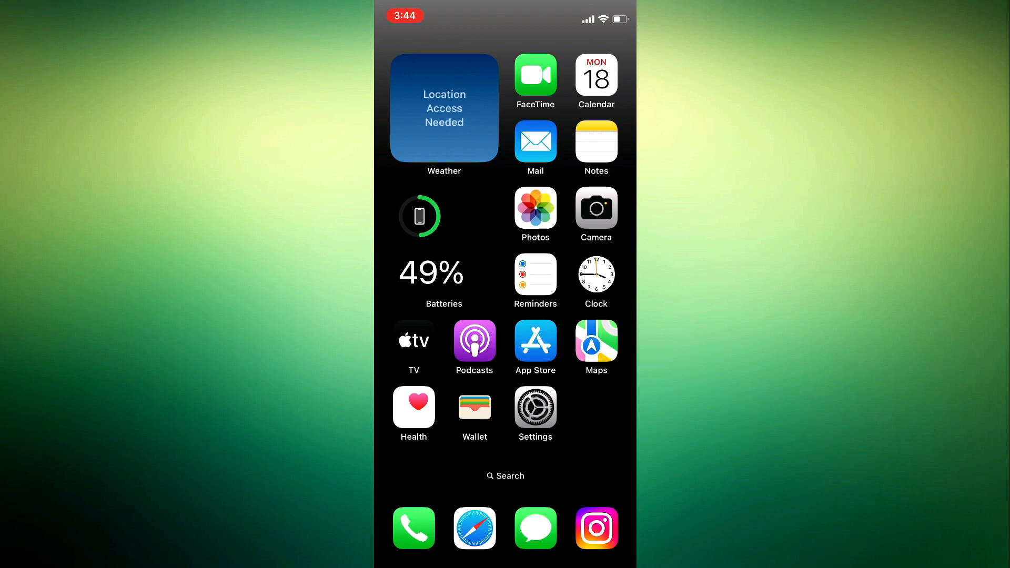
scroll(left, 3)
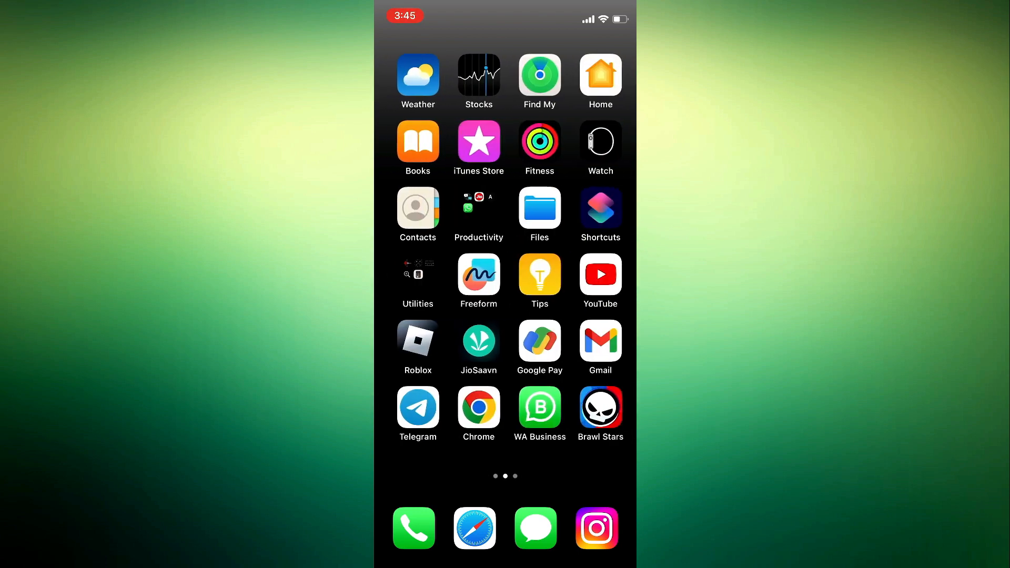
scroll(left, 3)
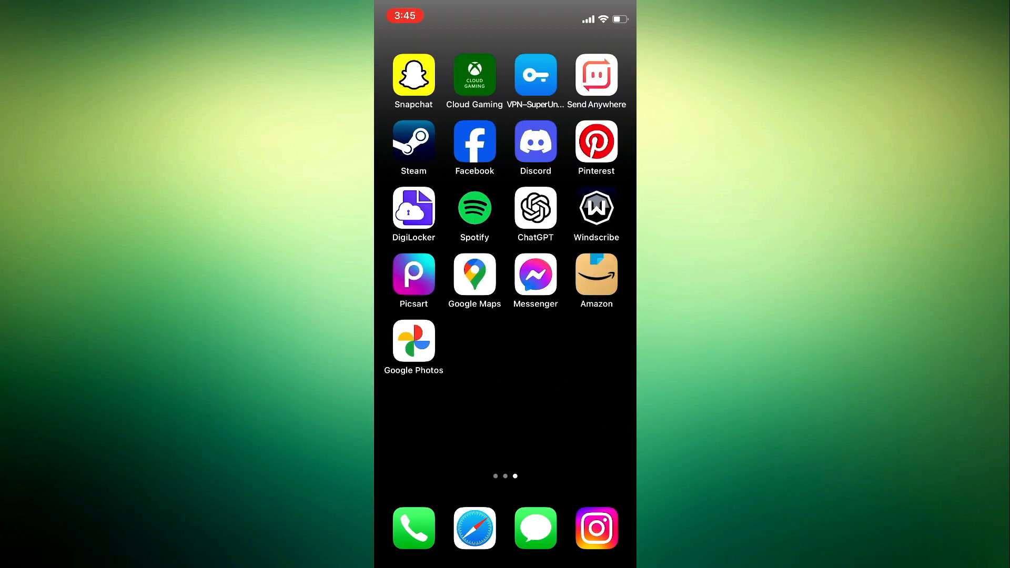